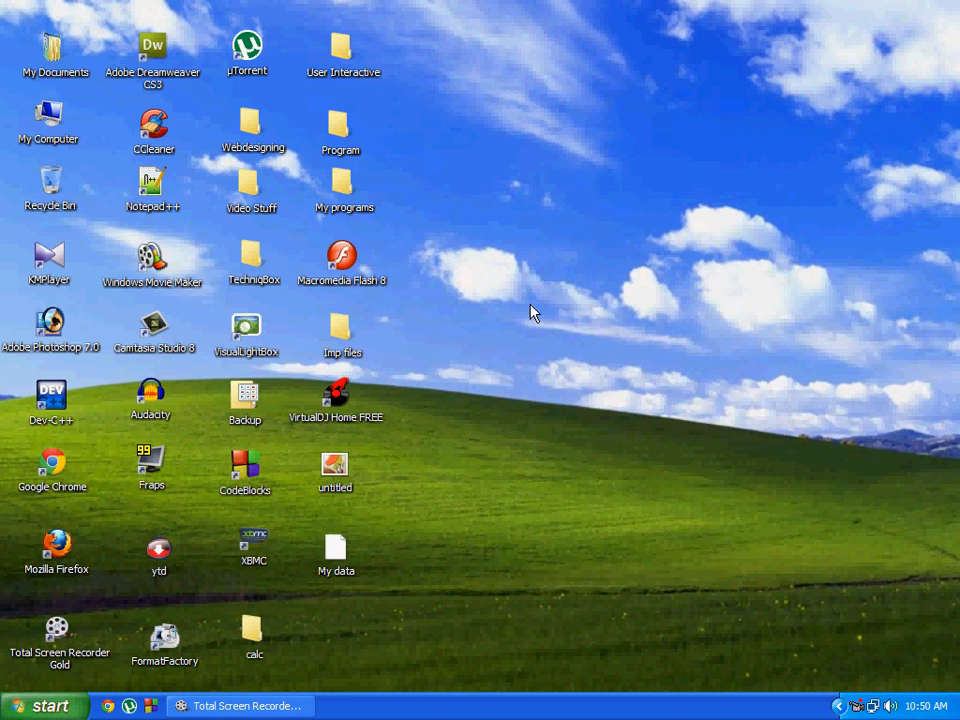
Open the Windows XP Start menu
click(44, 705)
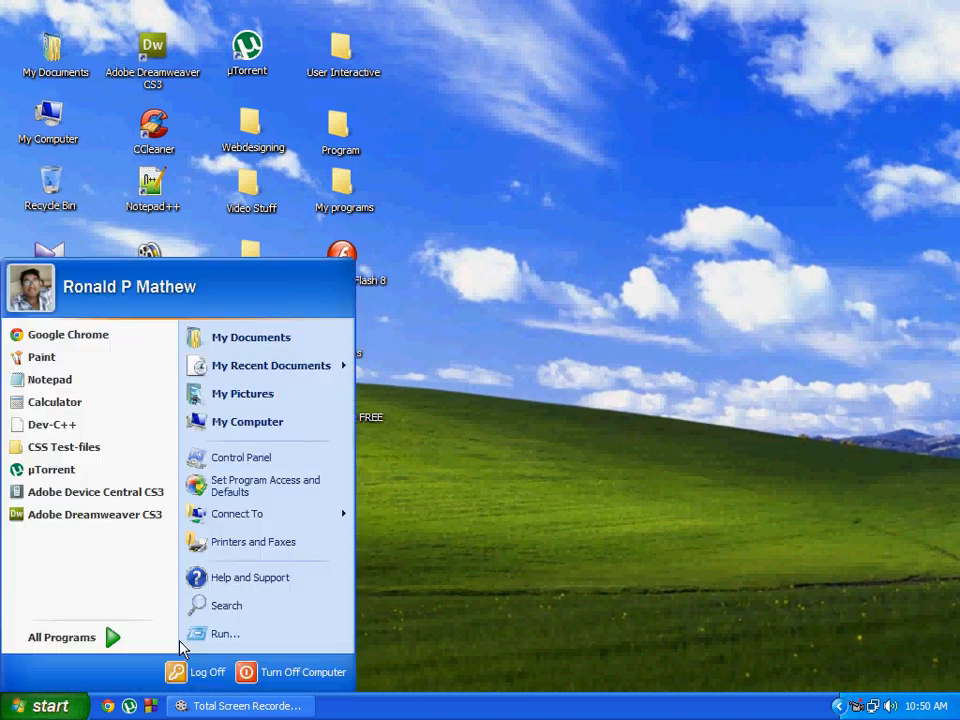
Run %temp% to open the Temp folder
click(225, 633)
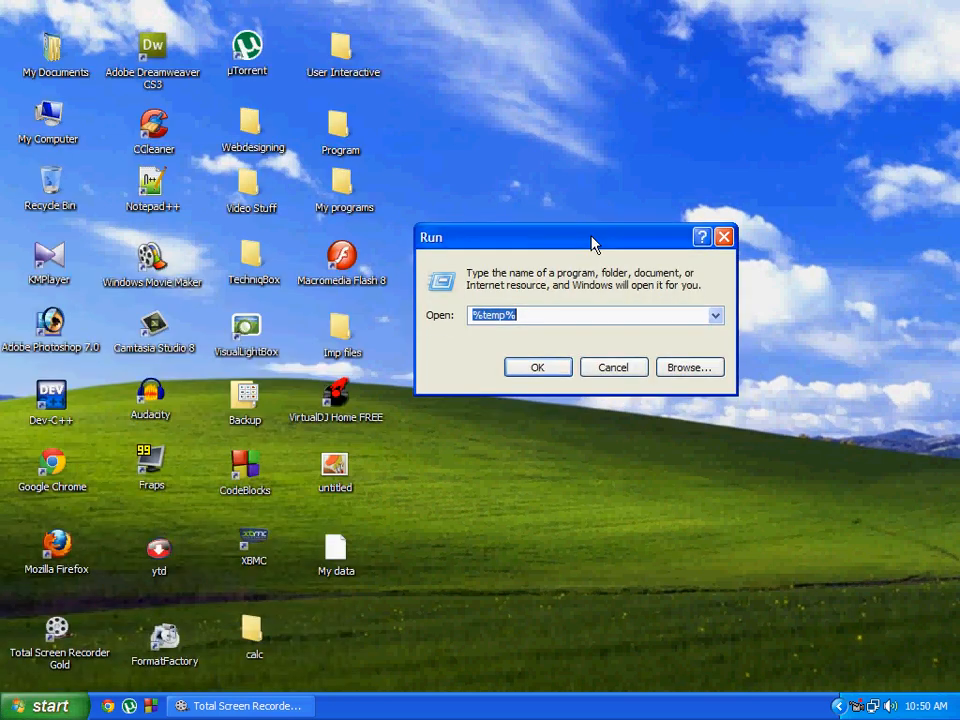
text(%tem)
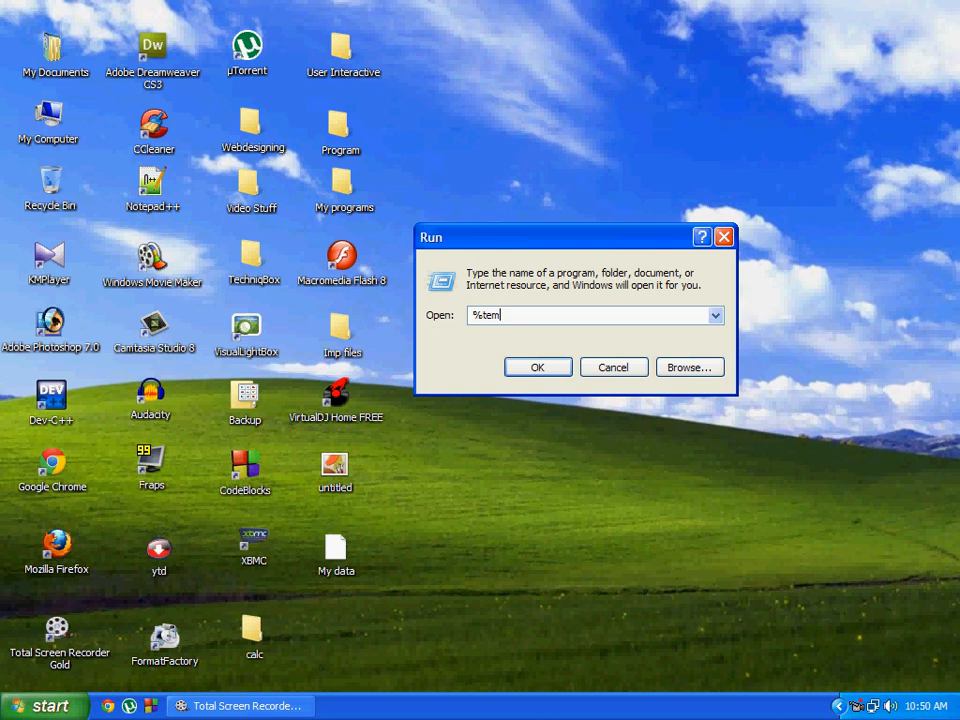
text(p%)
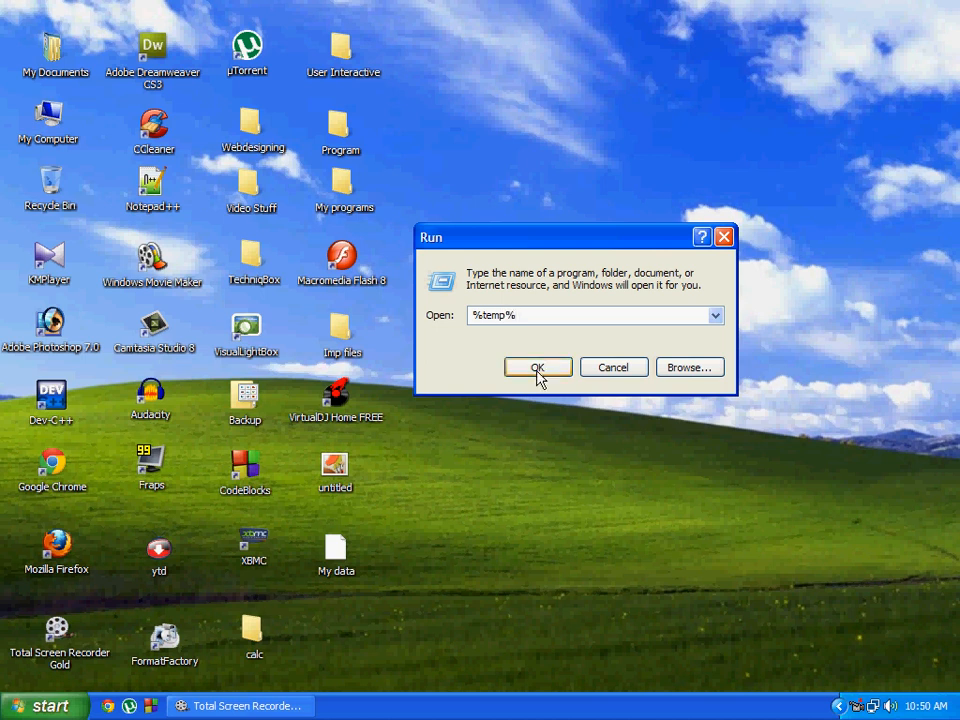
click(537, 367)
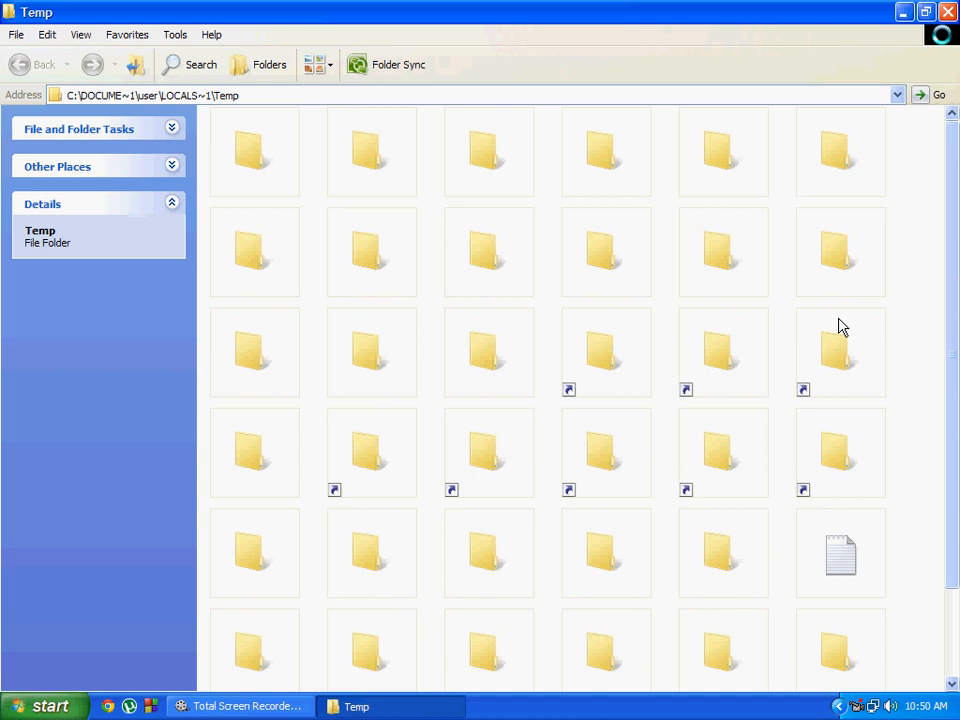
Select all 42 items in the Temp folder with Ctrl+A
scroll(down, 3)
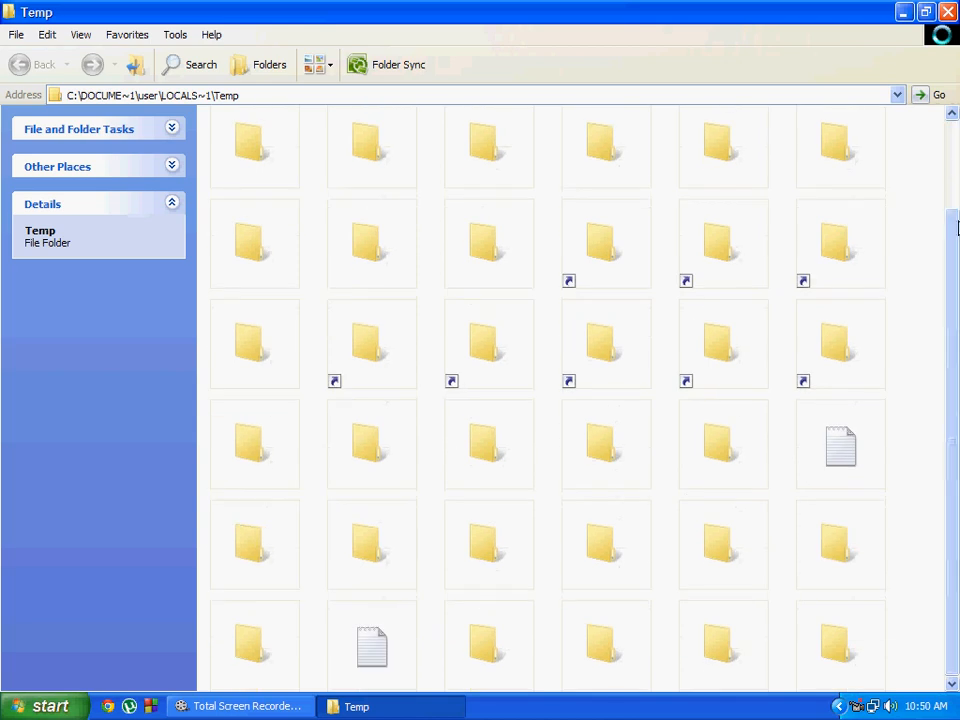
scroll(down, 3)
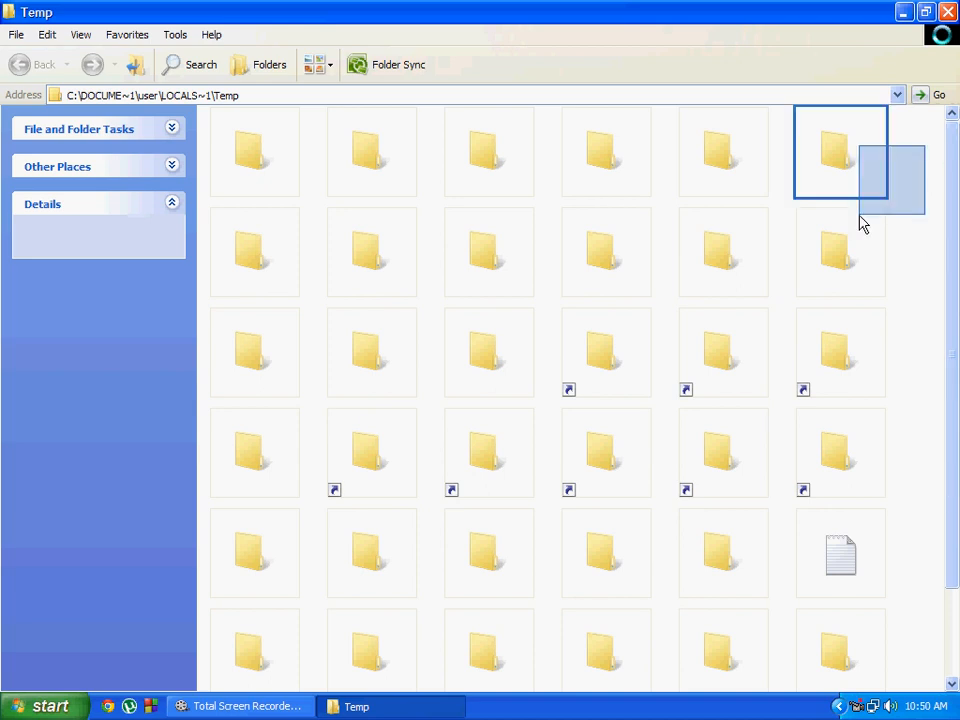
scroll(down, 3)
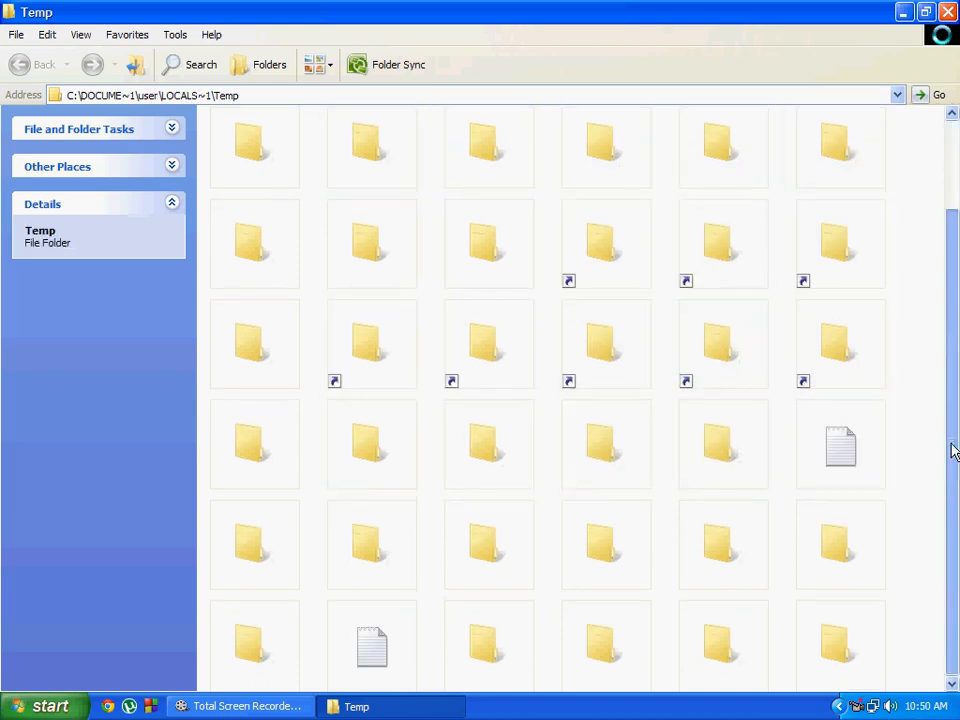
drag(530, 110, 910, 690)
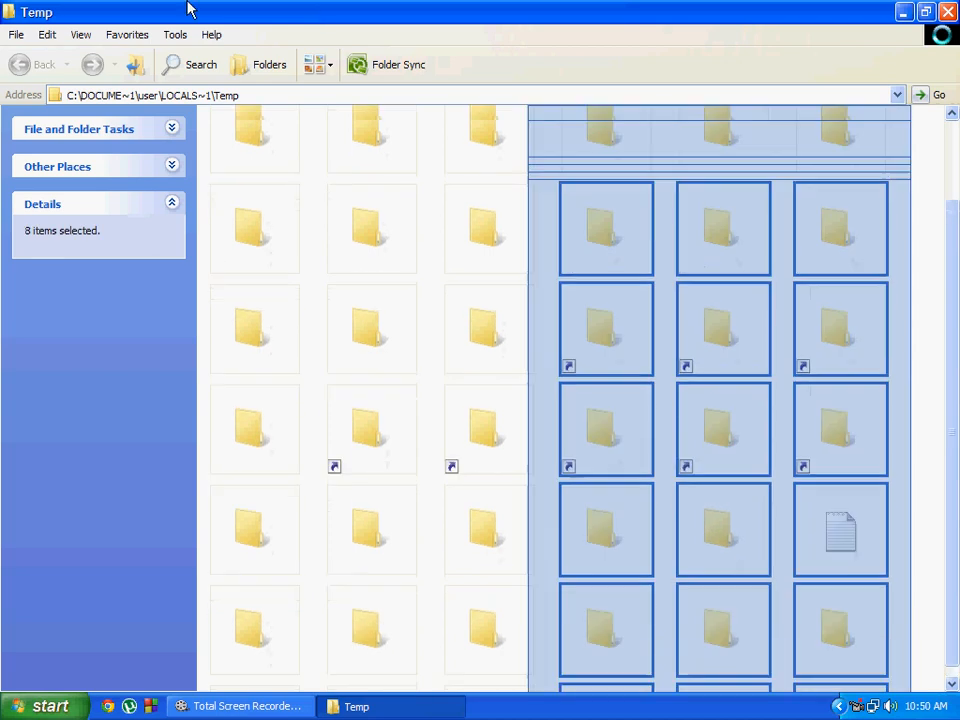
key(ctrl+a)
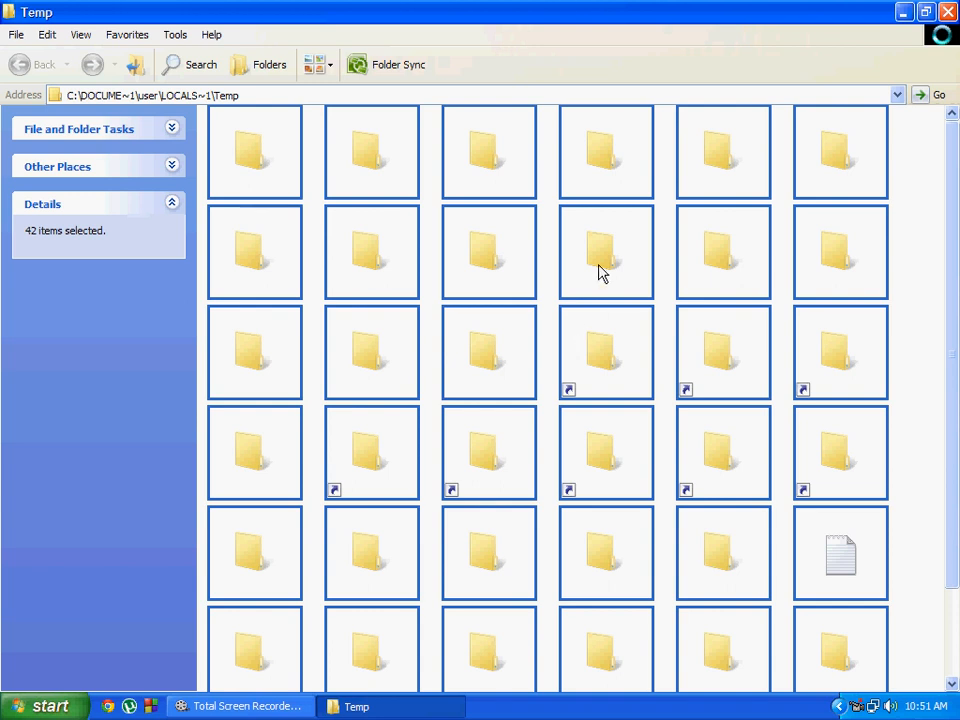
Delete the 42 selected Temp items and confirm moving them to the Recycle Bin
right_click(600, 272)
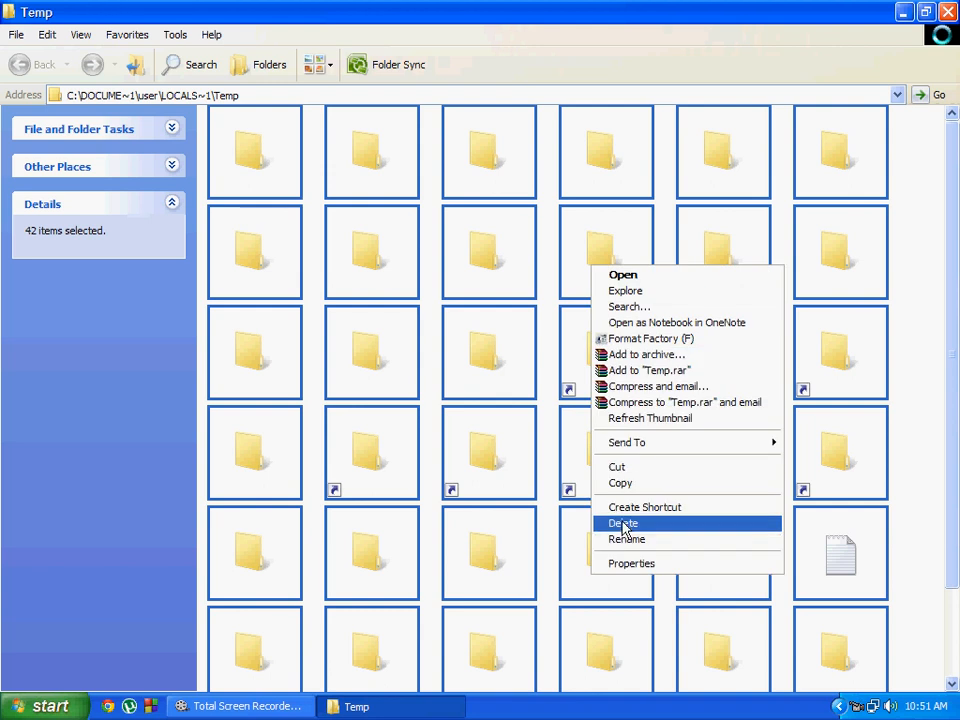
click(623, 523)
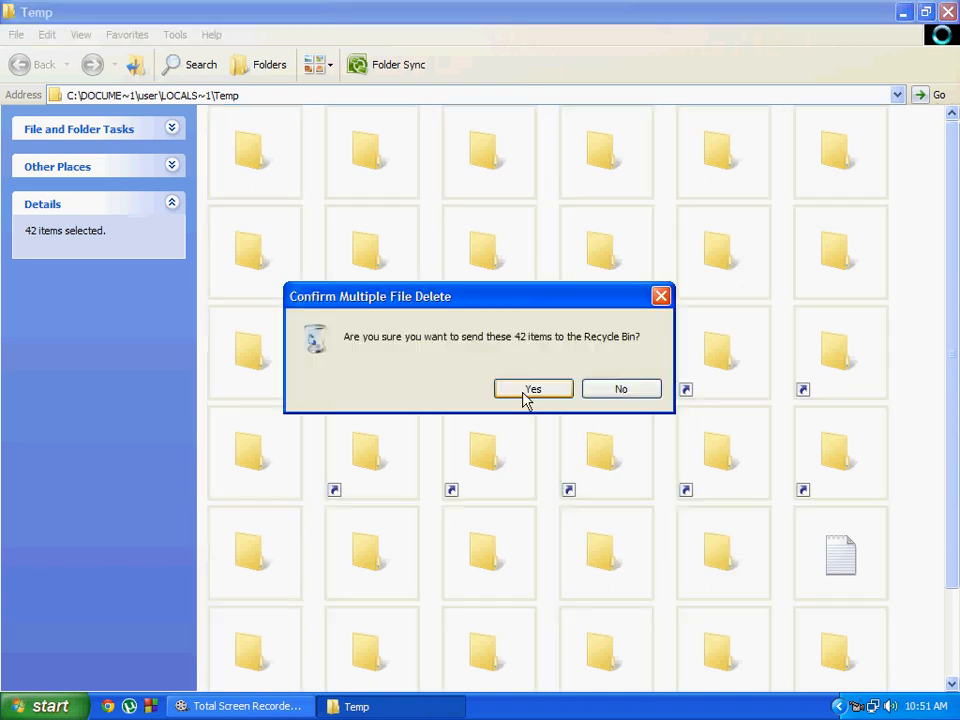
click(533, 388)
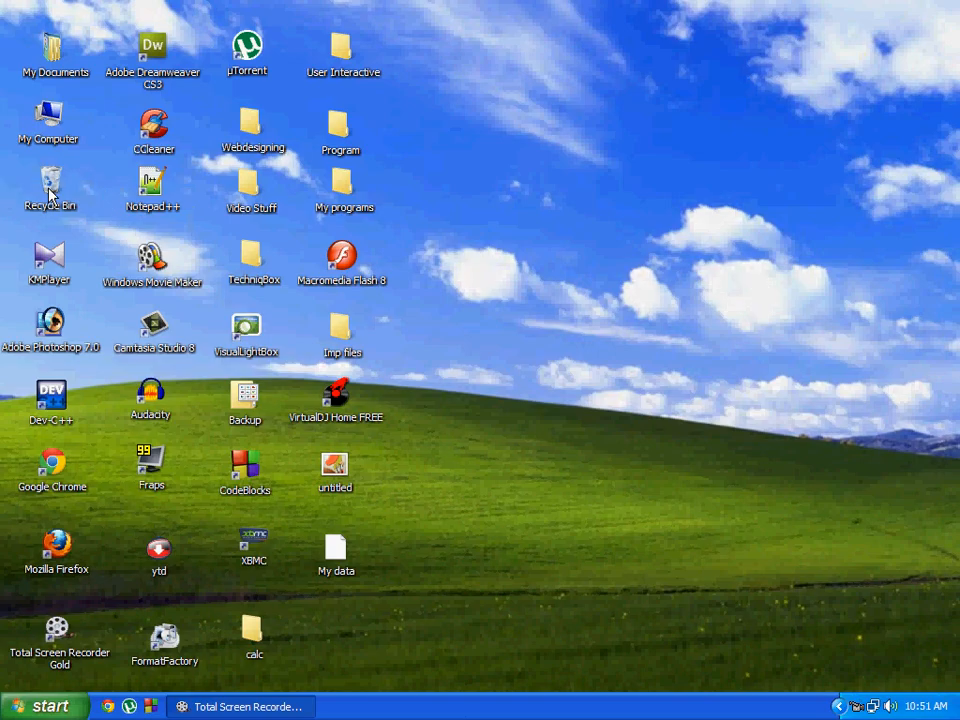
Empty the Recycle Bin from its desktop icon and confirm deleting the 42 items
right_click(50, 190)
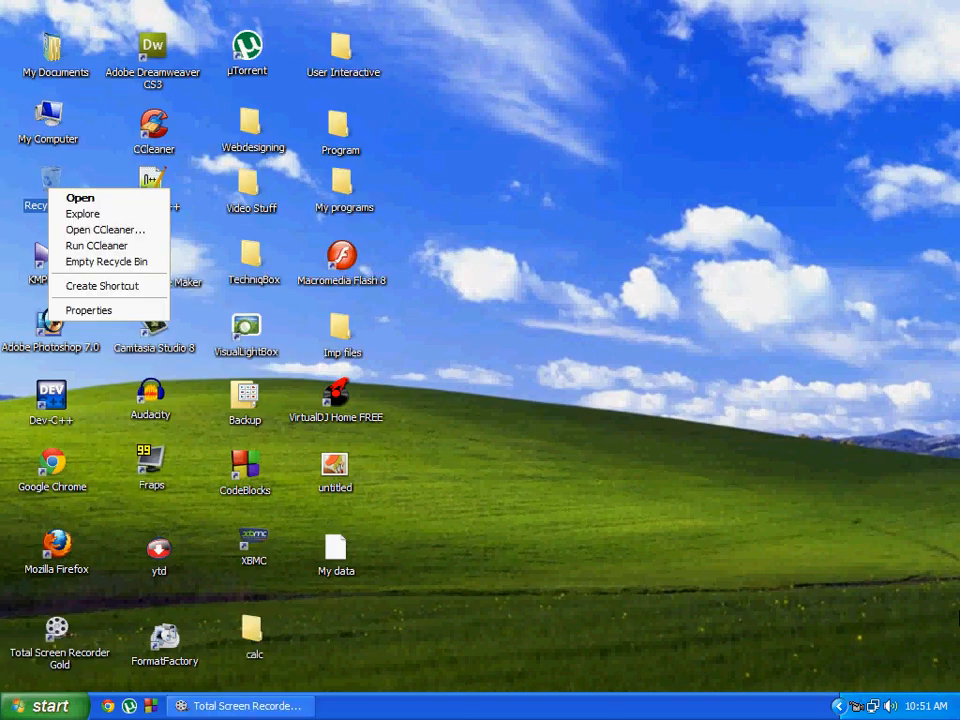
click(106, 261)
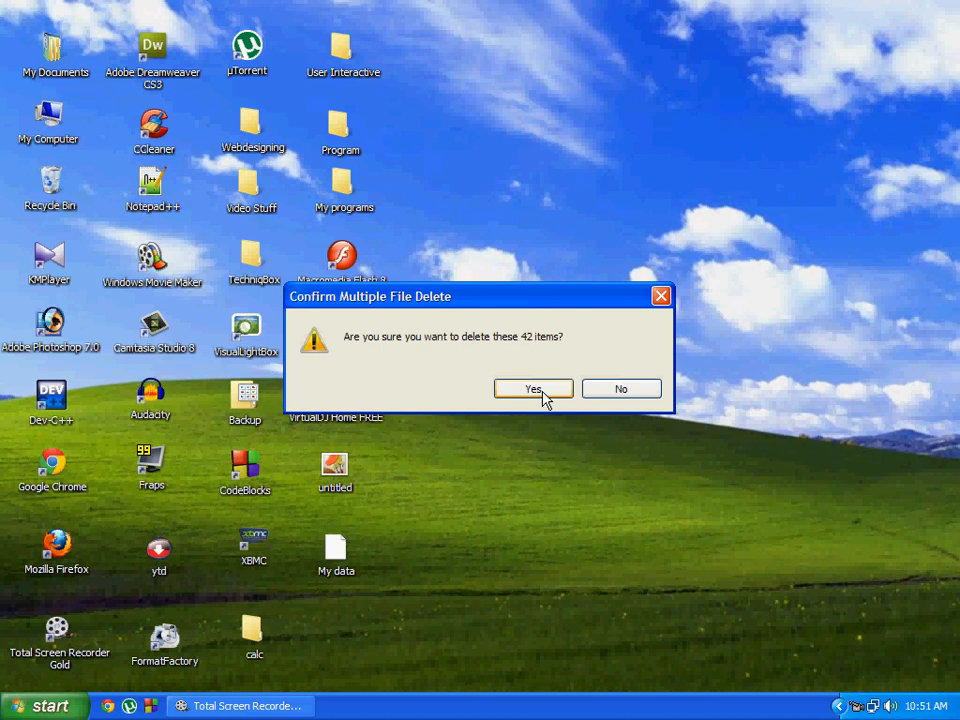
click(533, 388)
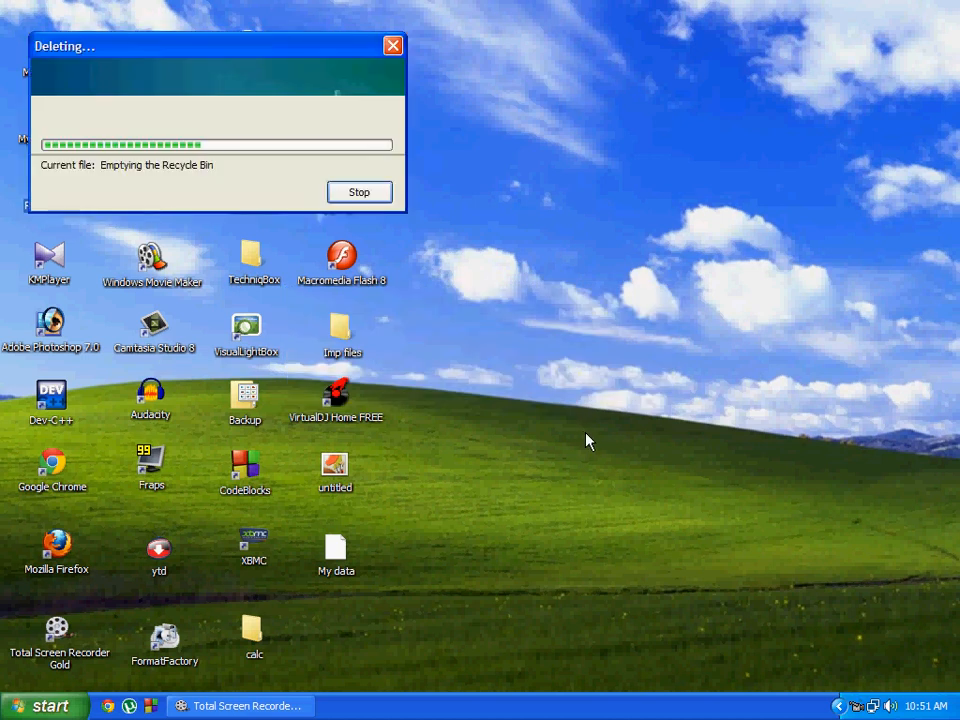
mouse_move(492, 371)
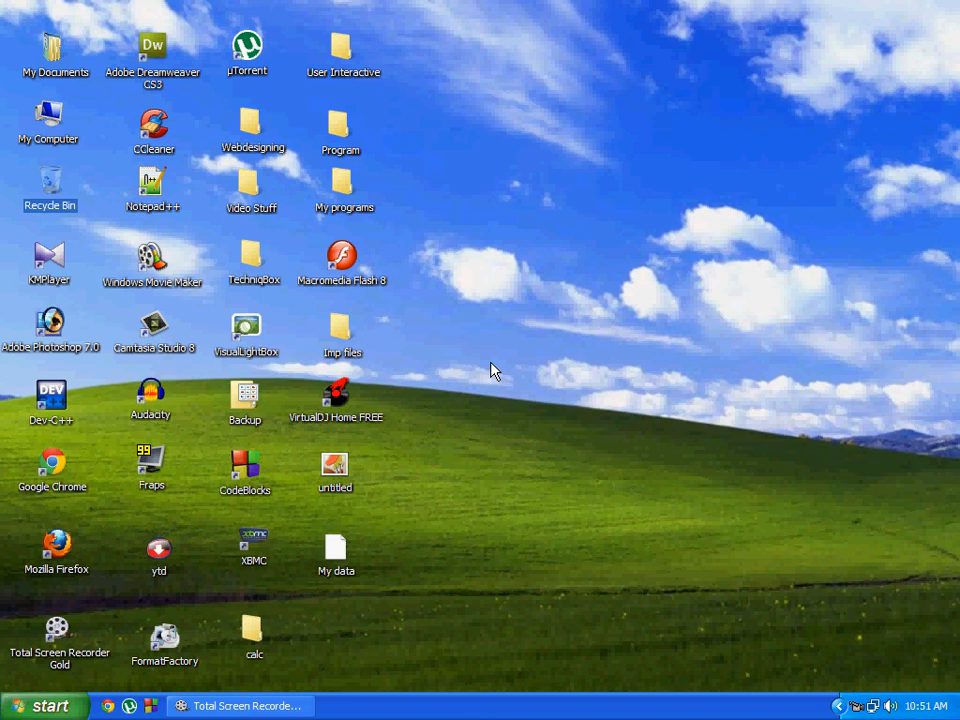
mouse_move(575, 250)
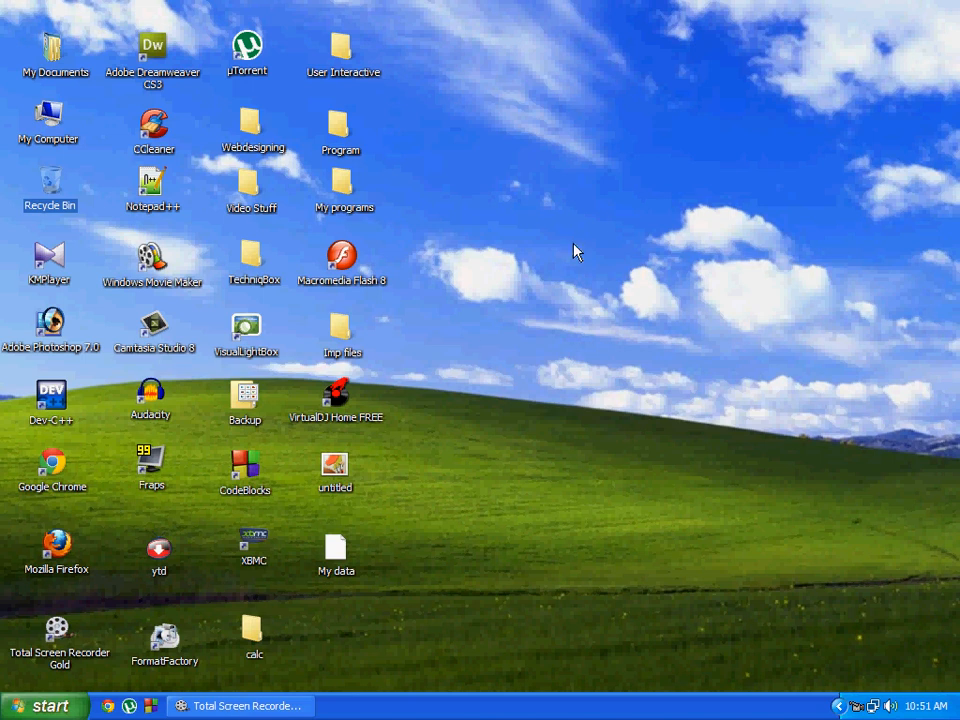